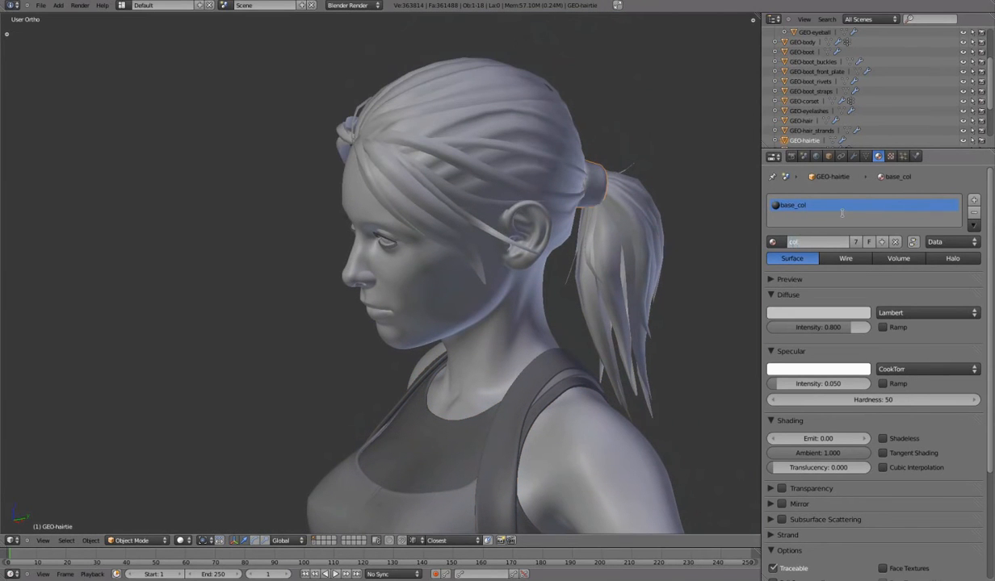
Step: Show the corset's Object properties and the viewport shelf listing front, side and back reference images
{"action": "left_click", "coordinate": [811, 129]}
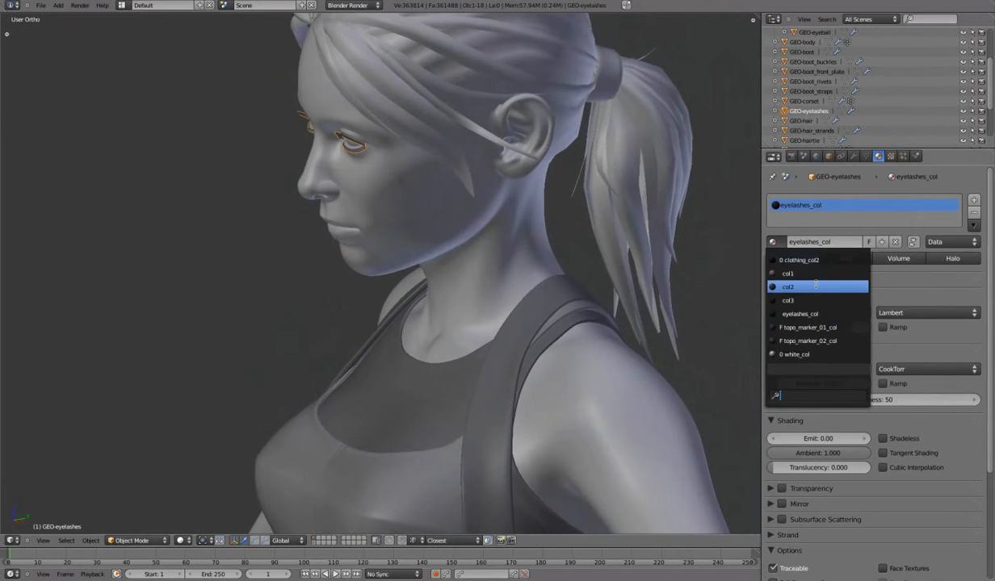
{"action": "left_click", "coordinate": [788, 288]}
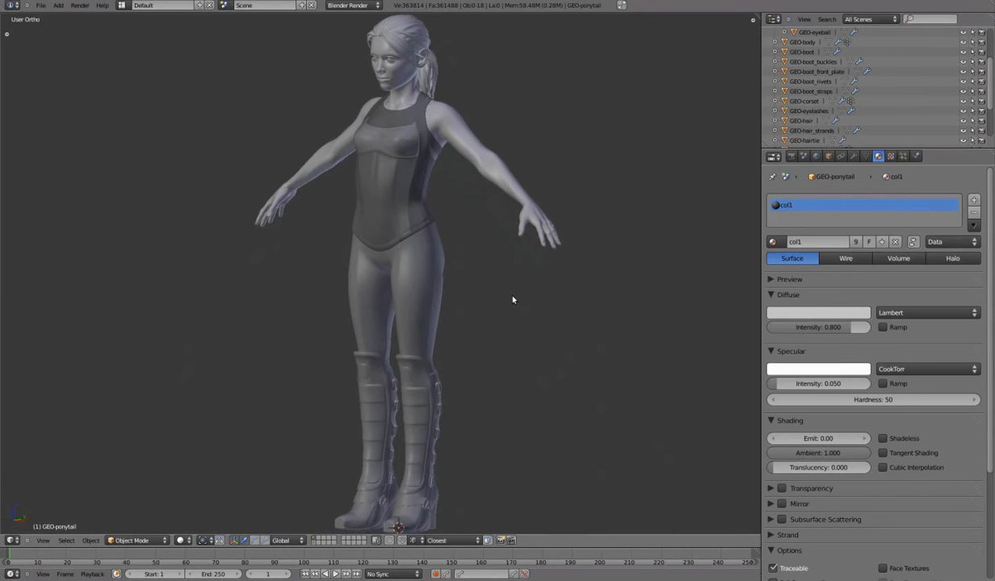
{"action": "left_click", "coordinate": [815, 155]}
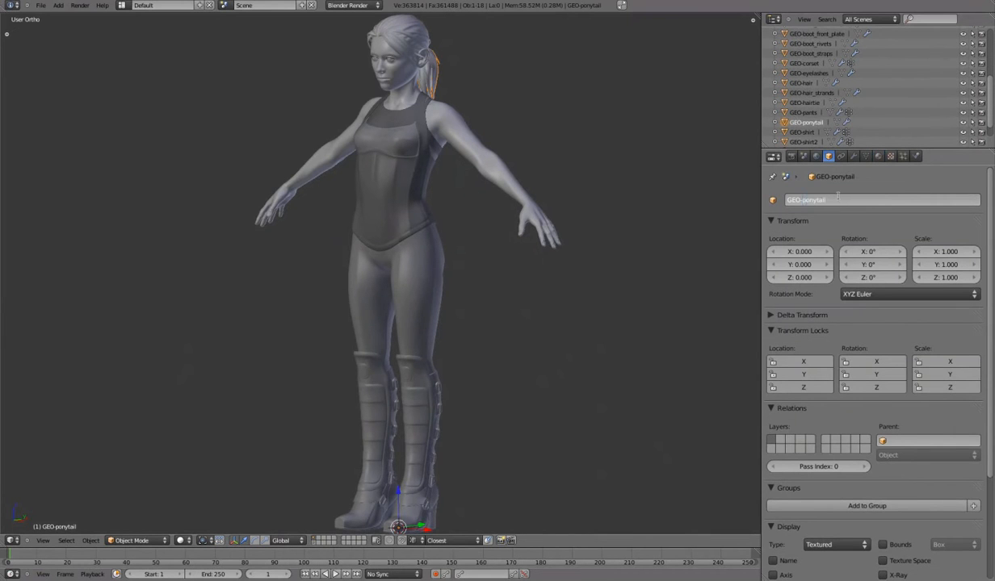
{"action": "left_click", "coordinate": [804, 129]}
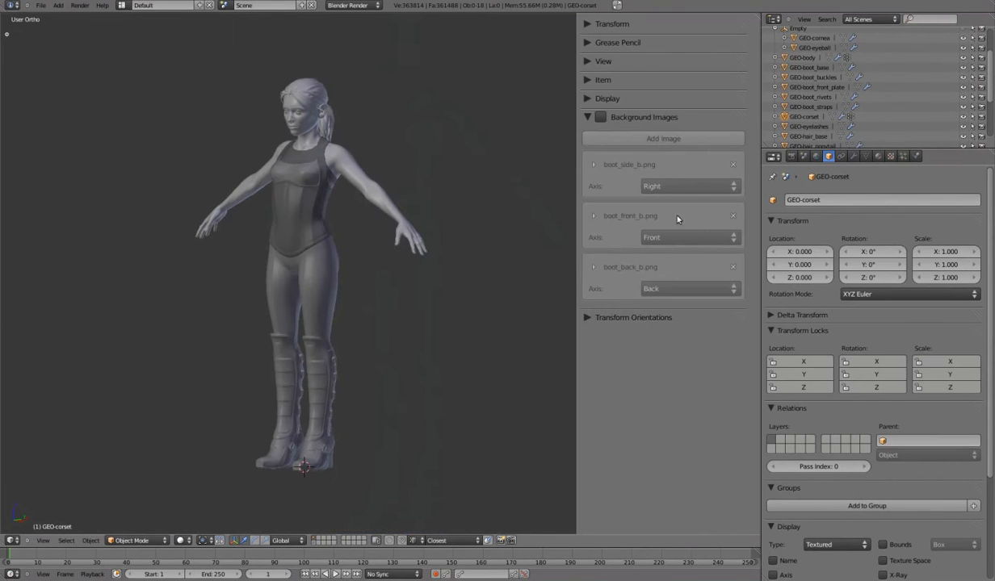
Step: Flip the normals of the selected upper eyelash faces and leave Edit Mode
{"action": "left_click", "coordinate": [608, 98]}
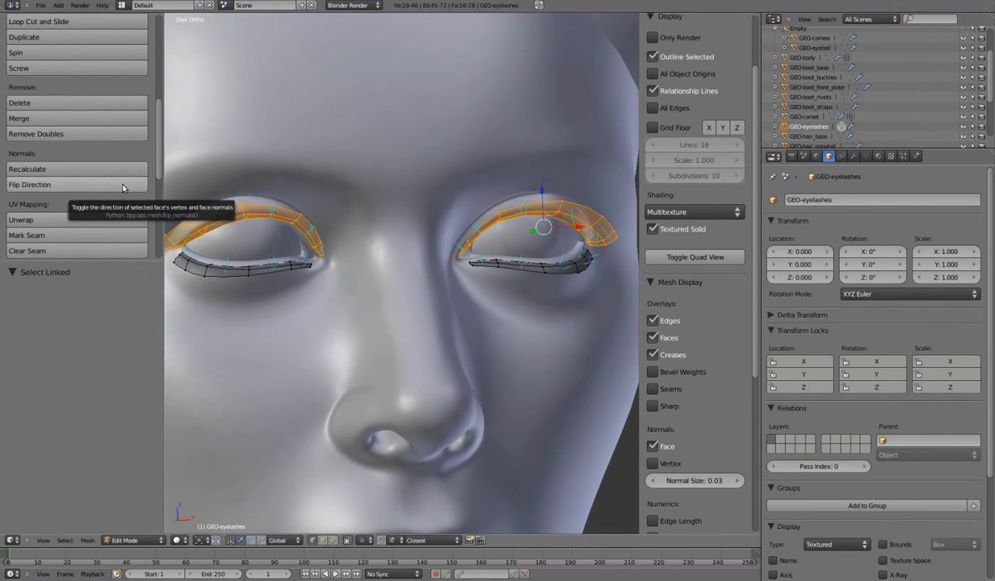
{"action": "left_click", "coordinate": [29, 184]}
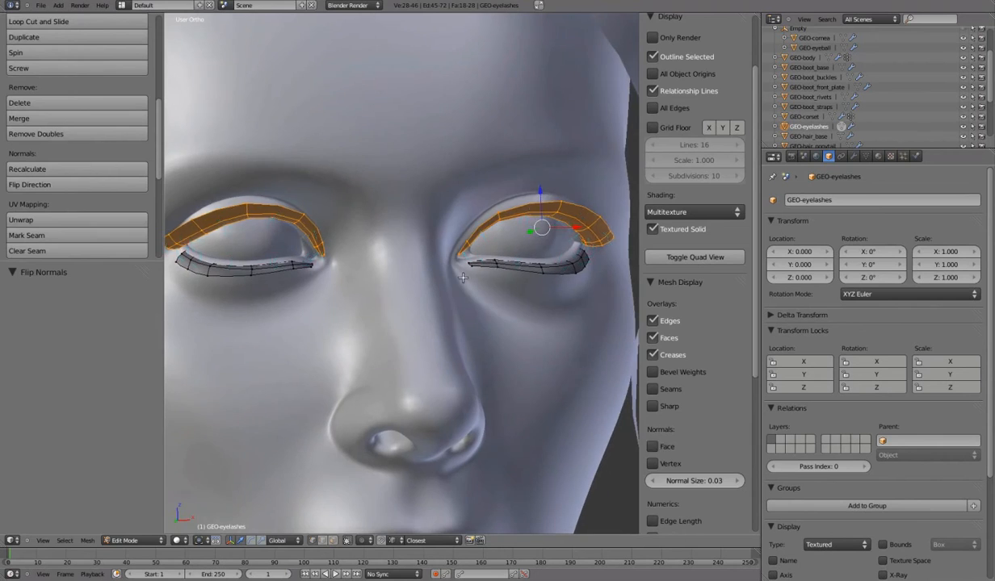
{"action": "key", "text": "Tab"}
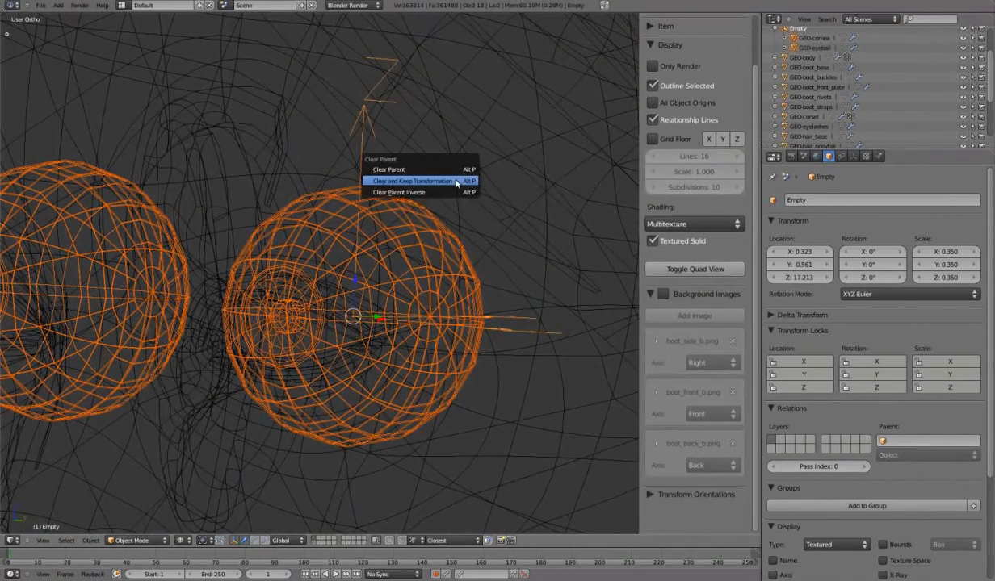
Step: Clear the eyeball Empty's parent while keeping its transformation
{"action": "left_click", "coordinate": [412, 181]}
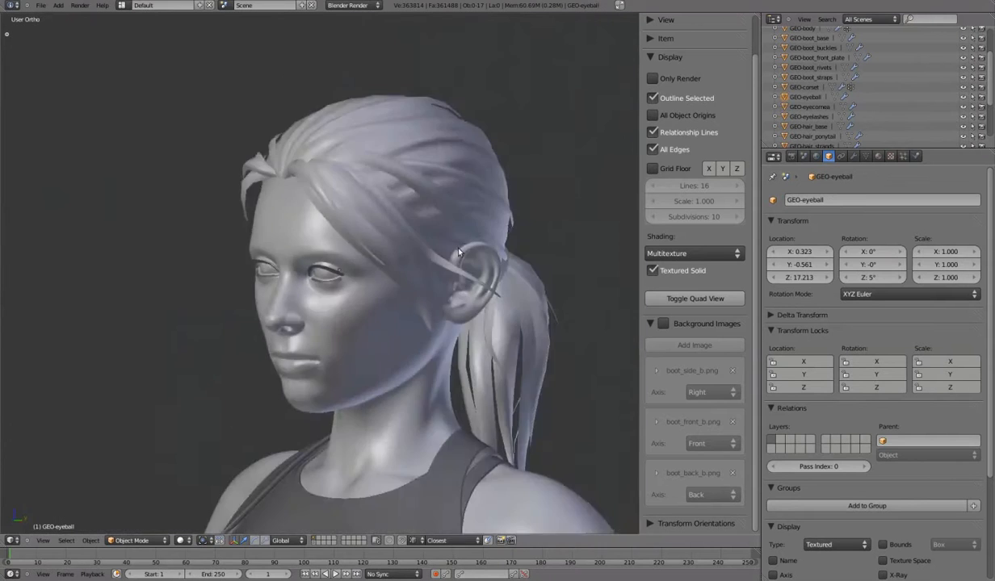
{"action": "left_click", "coordinate": [653, 272]}
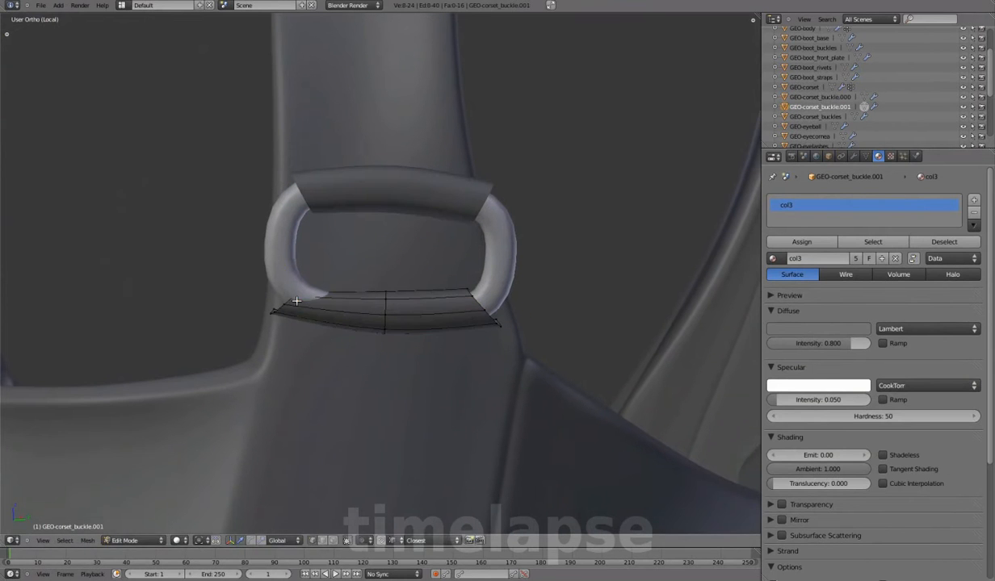
Step: Shape the rounded buckle loop on the shoulder strap with the strap edge running through it
{"action": "left_click", "coordinate": [293, 297]}
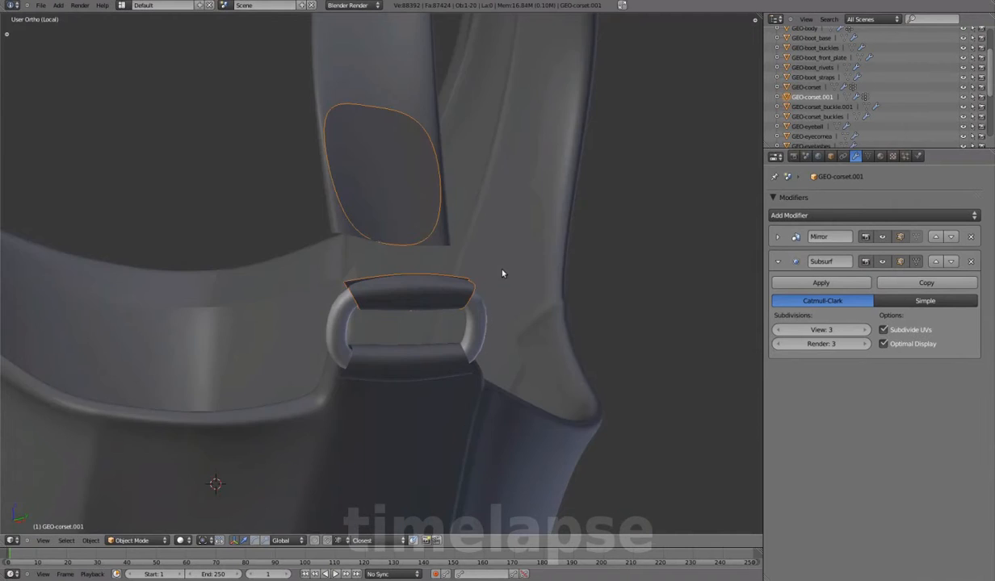
Step: Extrude and scale loops to form the buckle where the shoulder strap meets the corset
{"action": "key", "text": "Tab"}
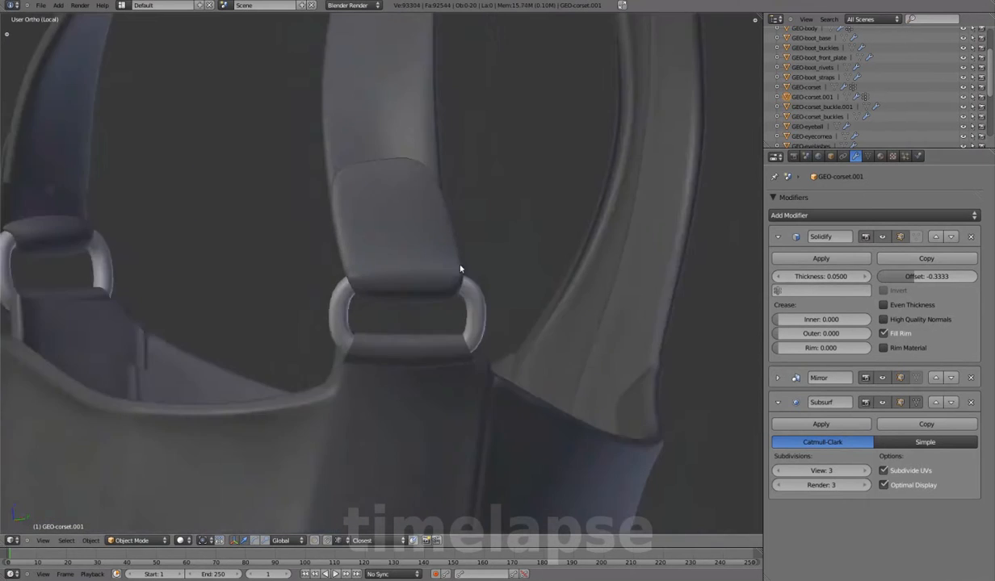
{"action": "key", "text": "Tab"}
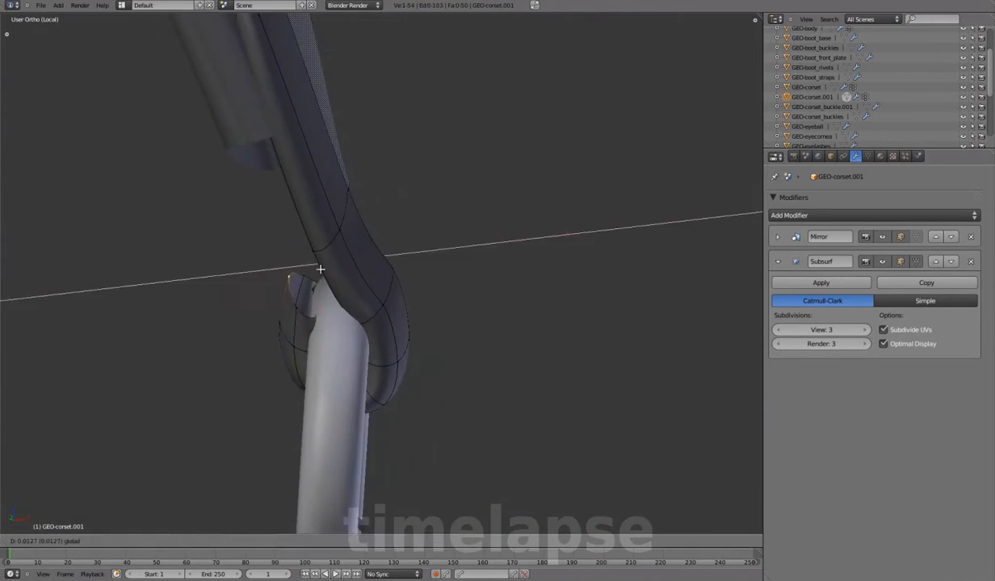
{"action": "key", "text": "Tab"}
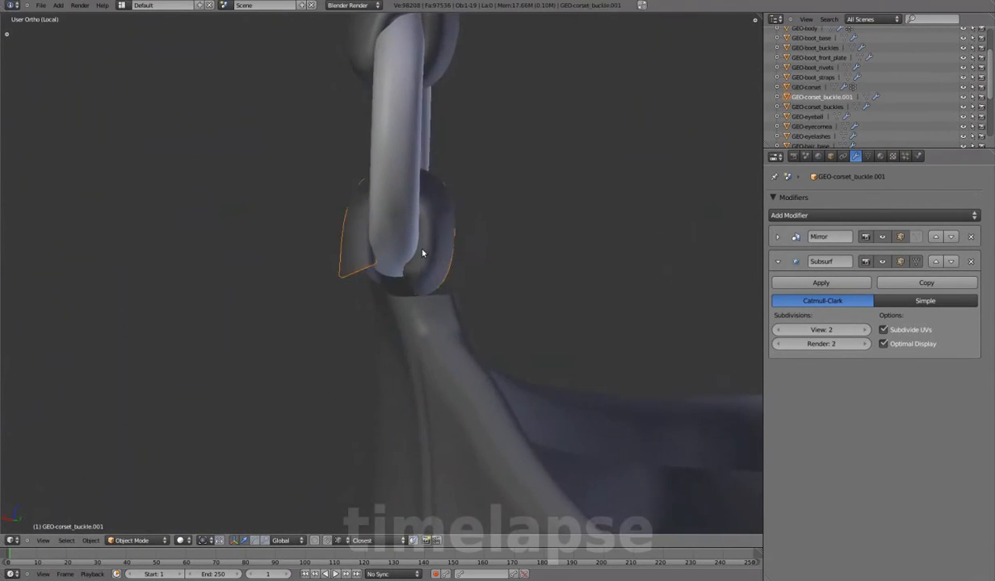
Step: Wrap the strap end around the shoulder buckle and place a small cylinder rivet on the strap tab
{"action": "key", "text": "Tab"}
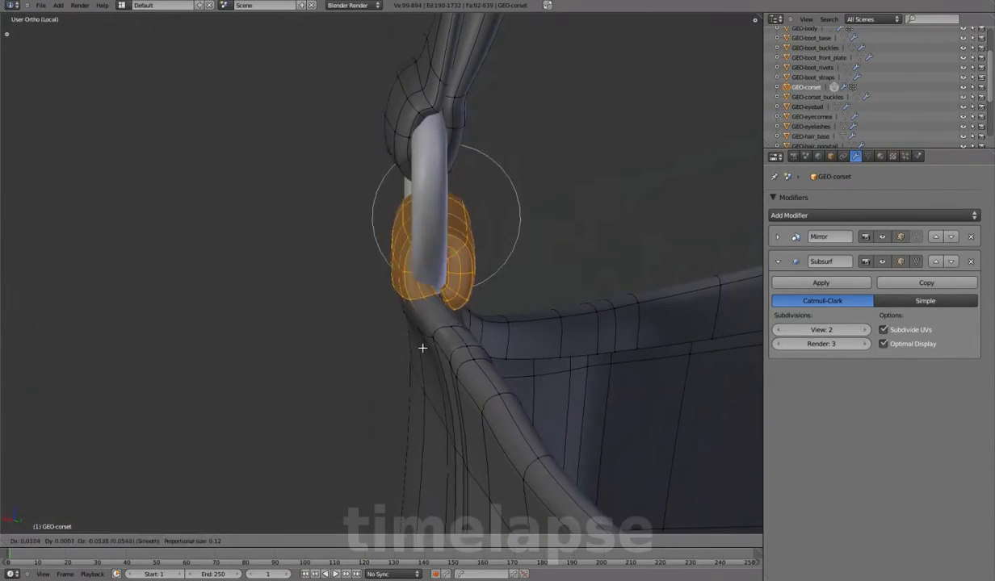
{"action": "key", "text": "Tab"}
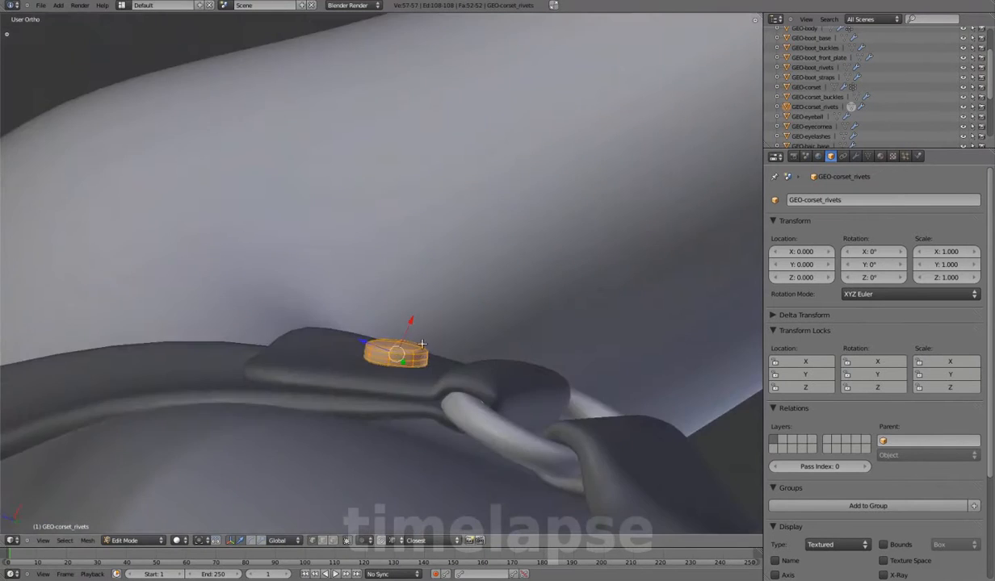
Step: Leave local view to show the whole corseted character in object mode
{"action": "key", "text": "/"}
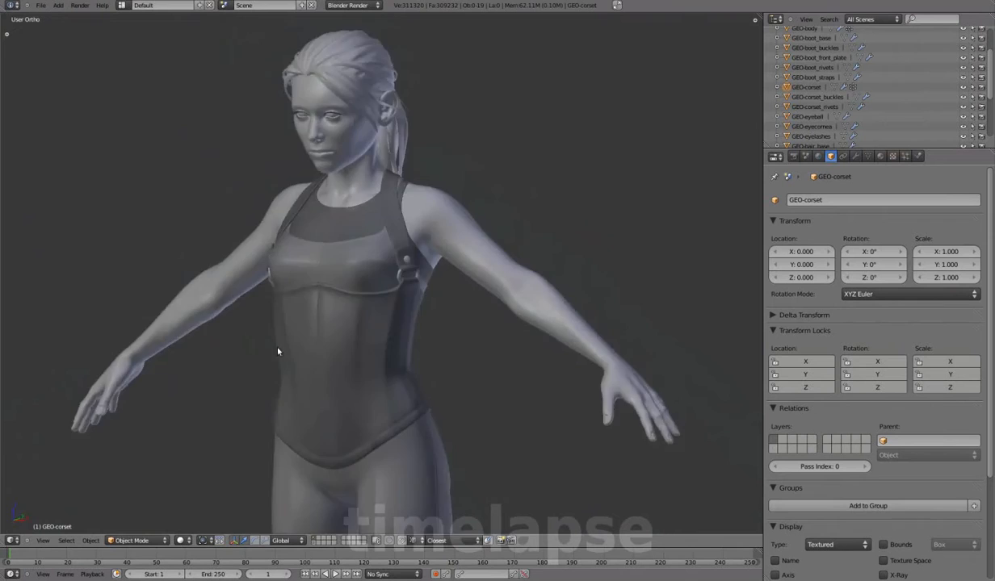
Step: Duplicate and separate corset loops to form four horizontal waist straps on the side
{"action": "key", "text": "Tab"}
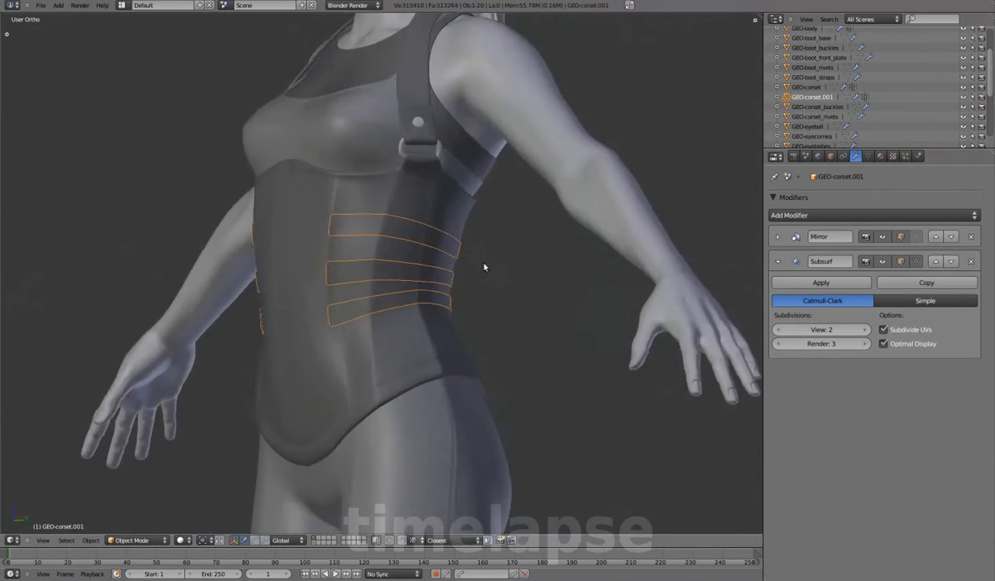
{"action": "key", "text": "Tab"}
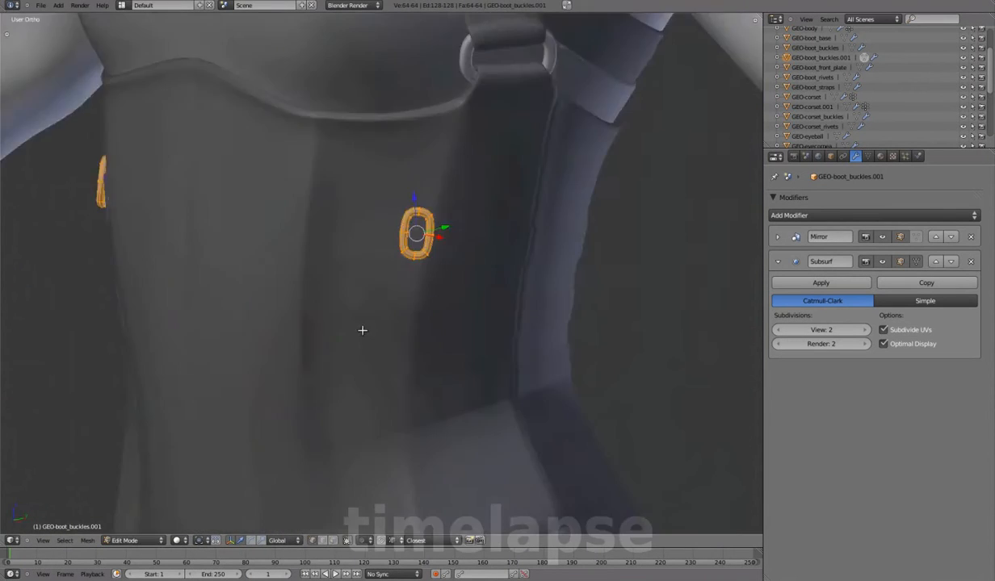
Step: Duplicate the boot buckle and position rectangular buckles onto each side strap
{"action": "key", "text": "Tab"}
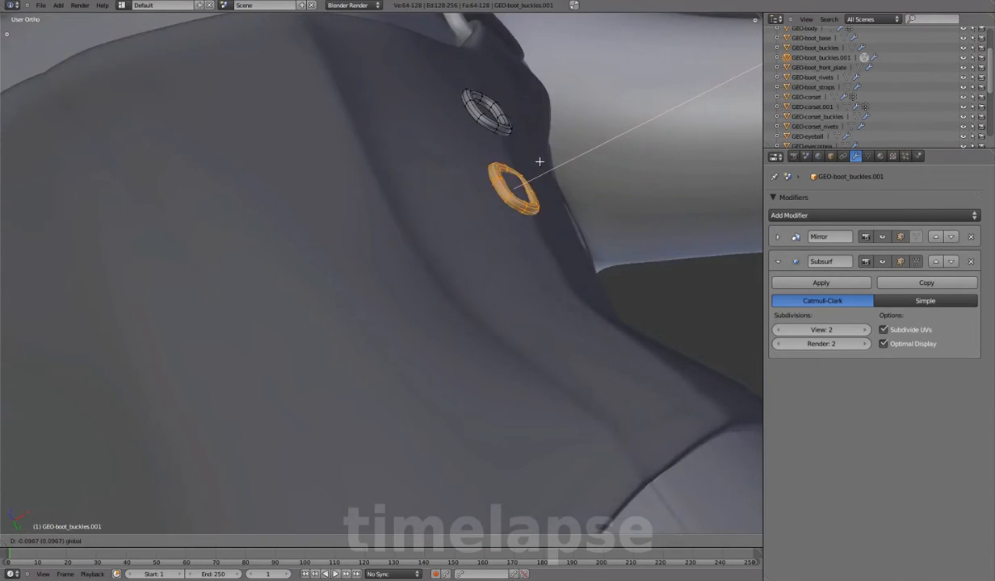
{"action": "key", "text": "Tab"}
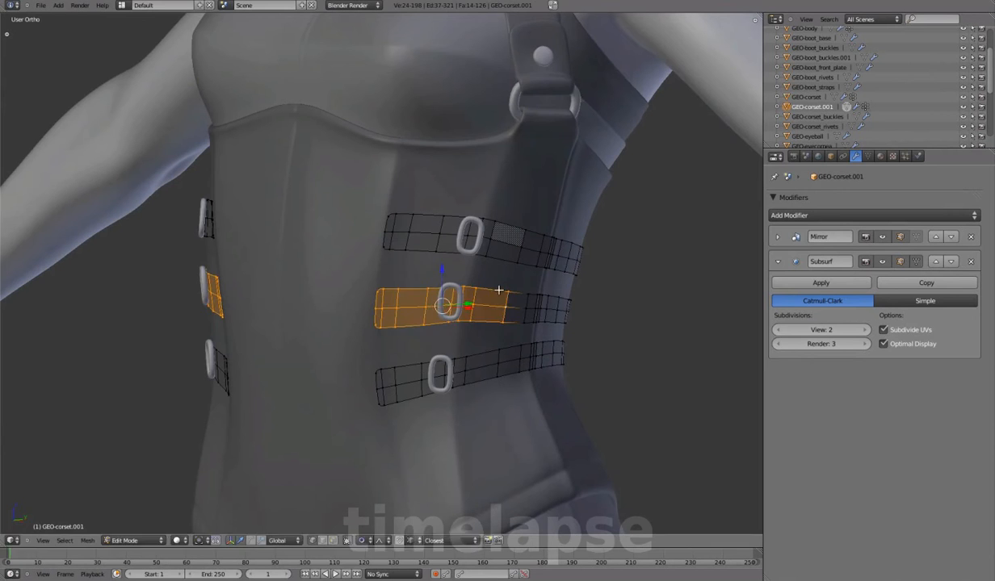
{"action": "left_click", "coordinate": [133, 539]}
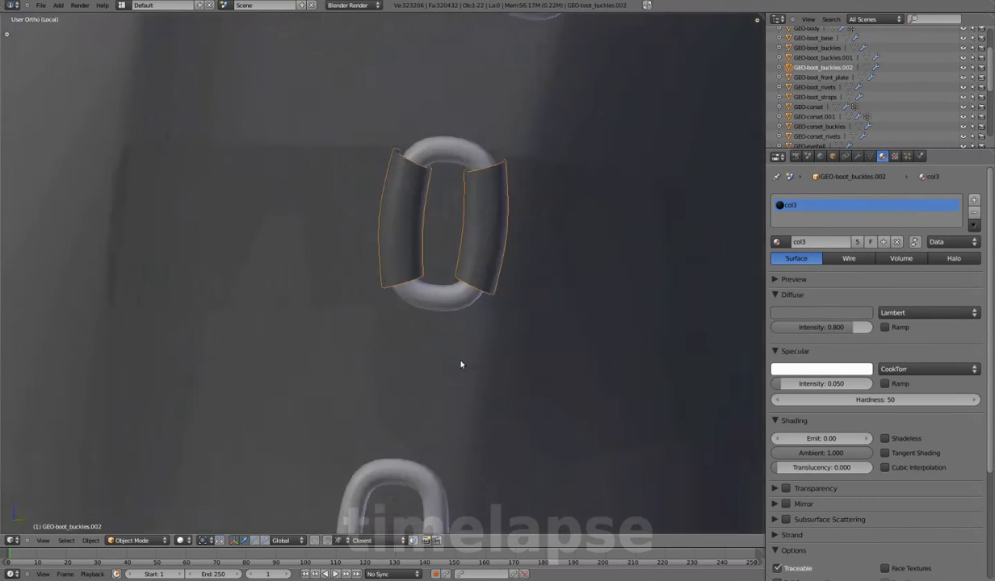
Step: Loop the side strap ends through their buckles and thicken them with a Solidify modifier
{"action": "key", "text": "Tab"}
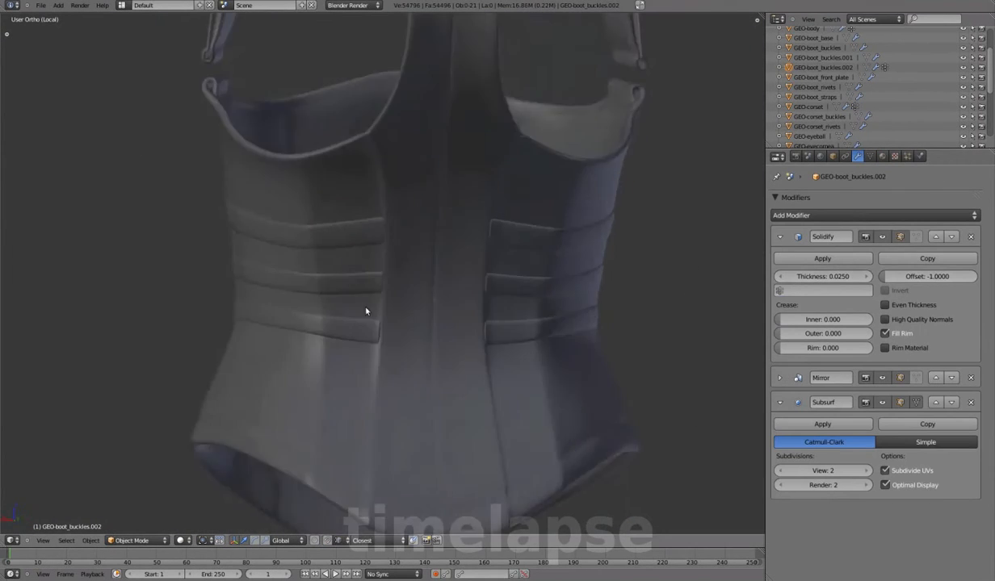
{"action": "key", "text": "Tab"}
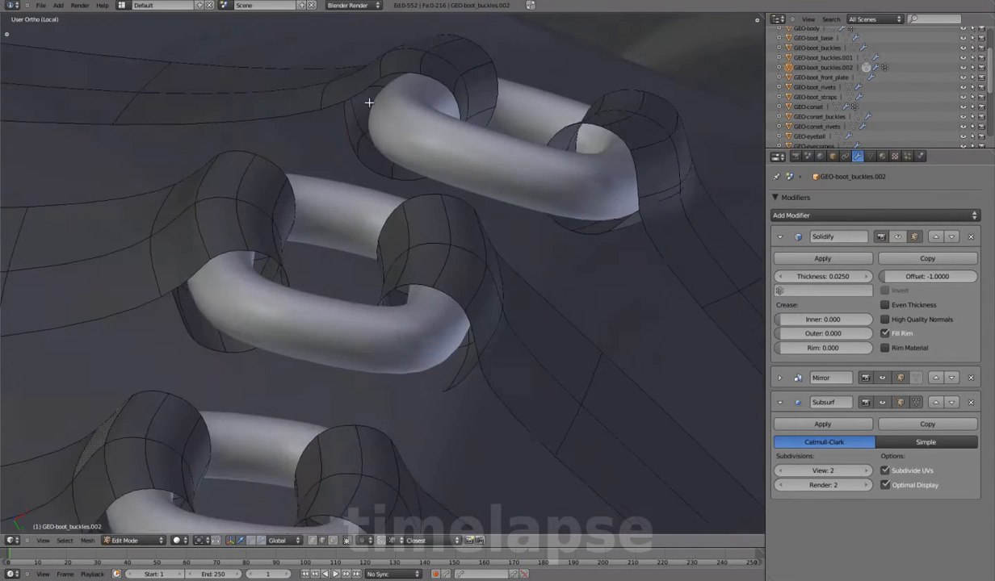